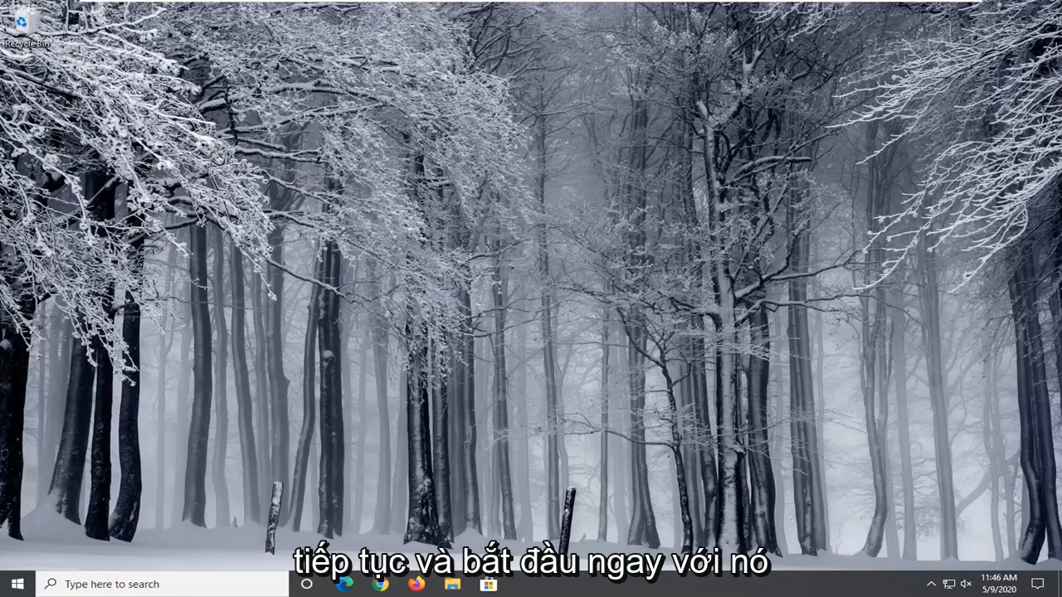
Search the Start menu for "contrl" and launch Control Panel from the results.
click(20, 585)
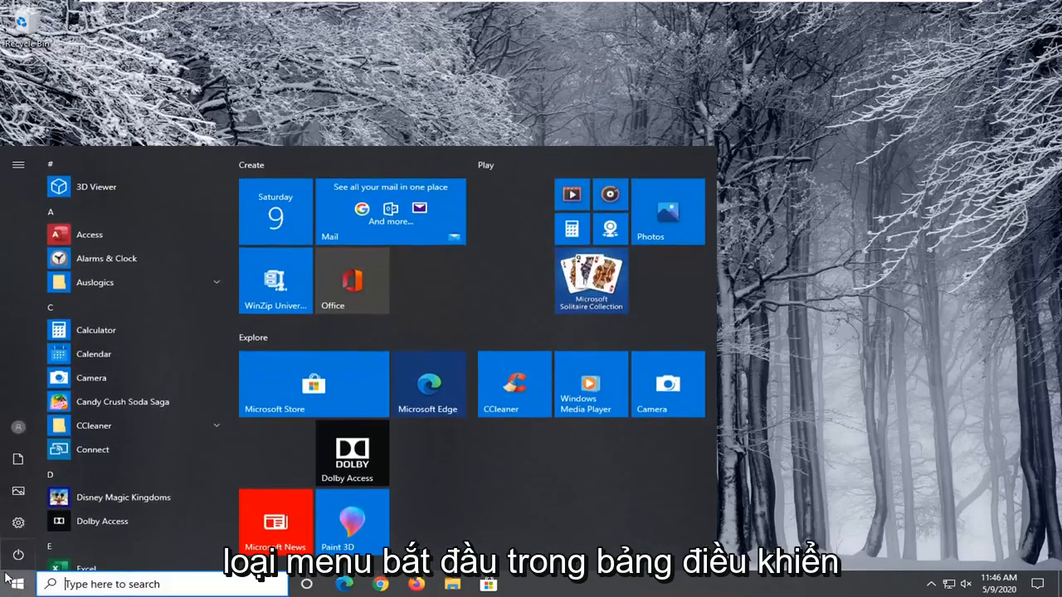
text(contrl)
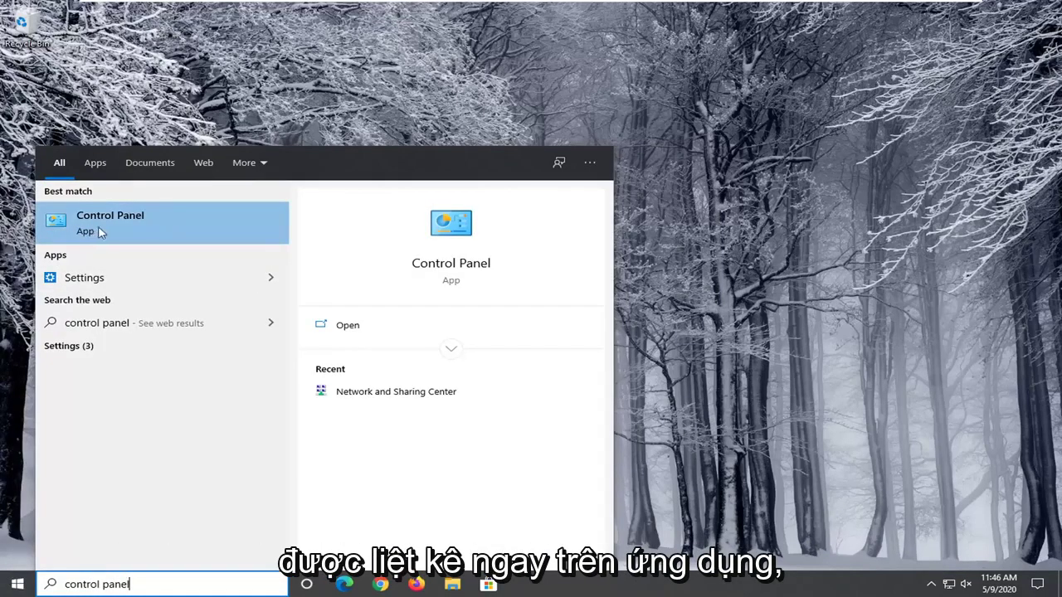
click(109, 222)
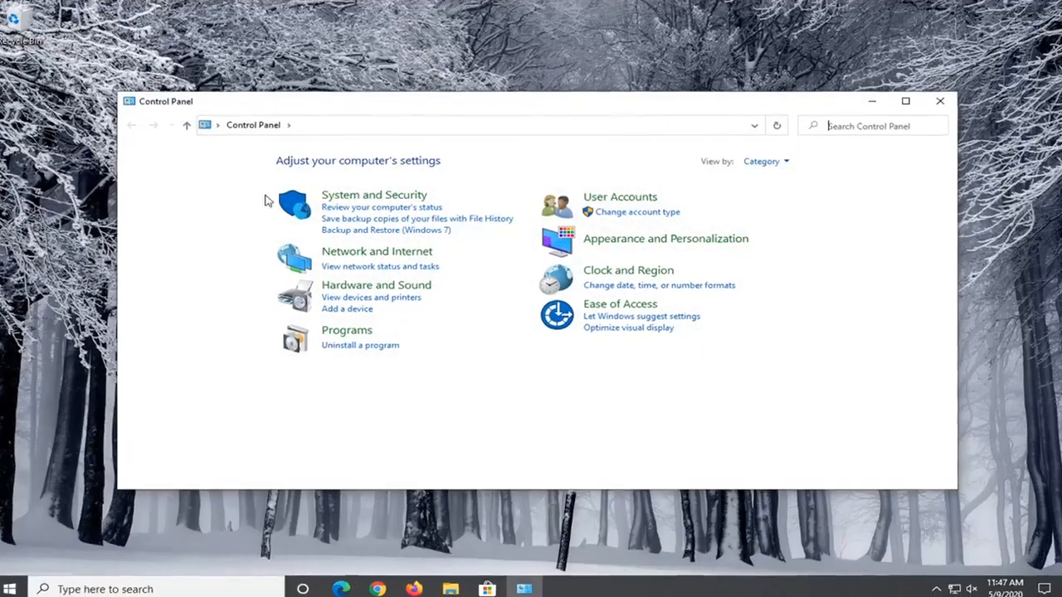
Switch to Large icons, go to Power Options, and edit the High performance plan.
click(760, 161)
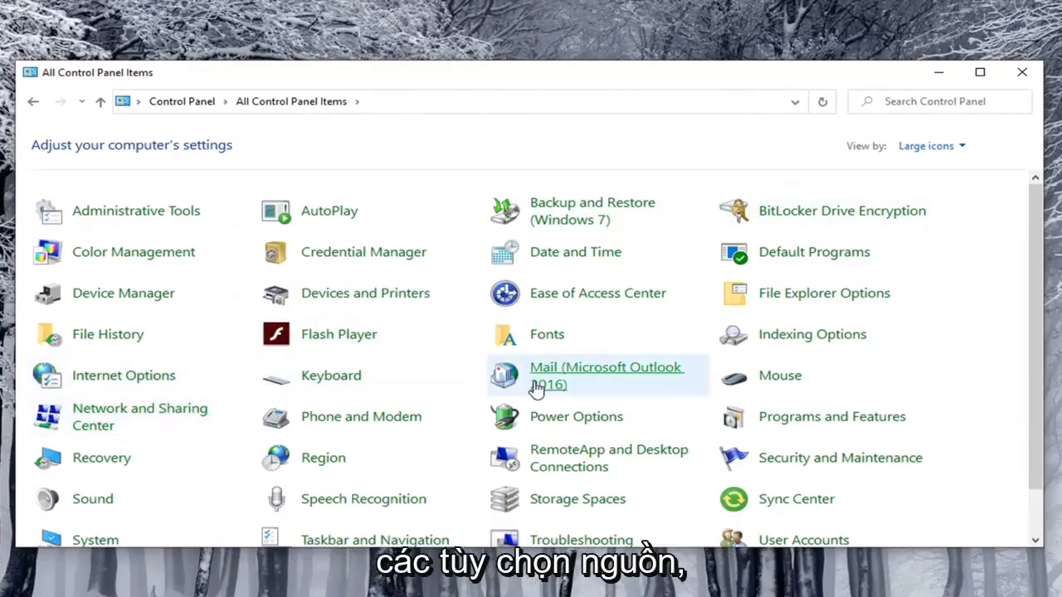
mouse_move(576, 418)
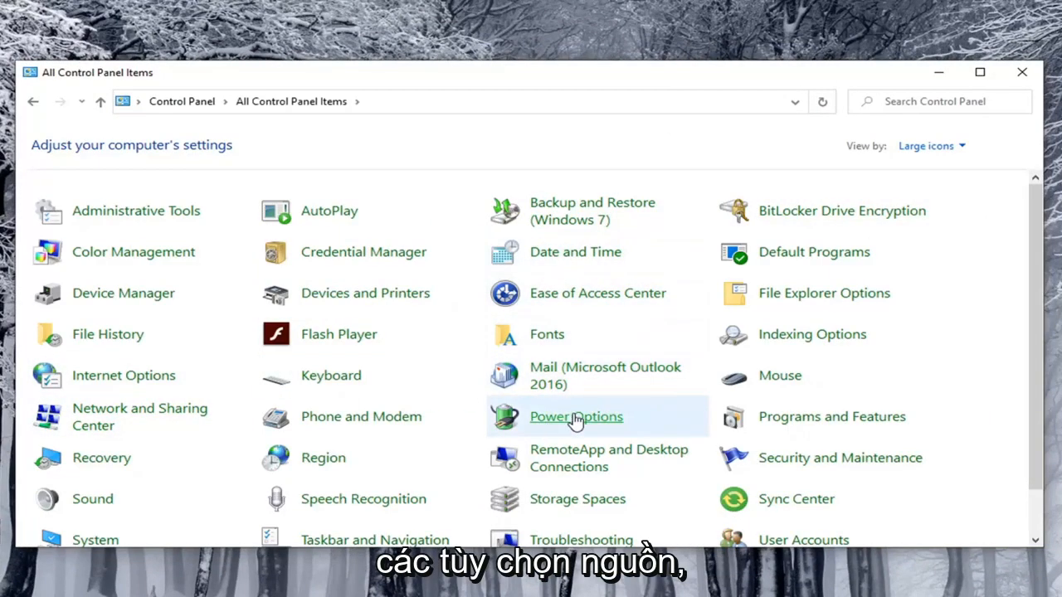
click(575, 416)
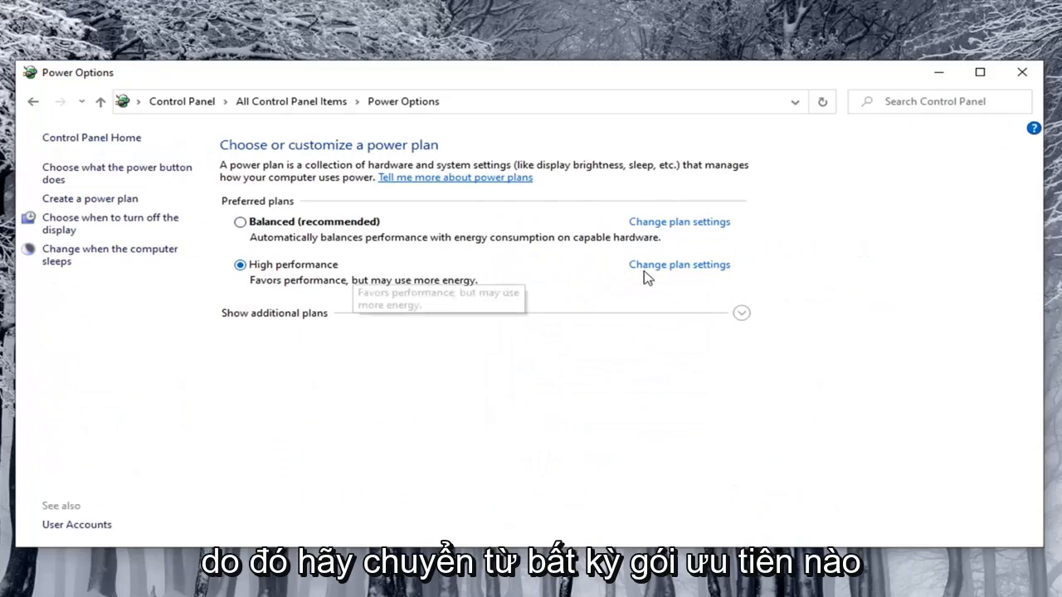
mouse_move(691, 282)
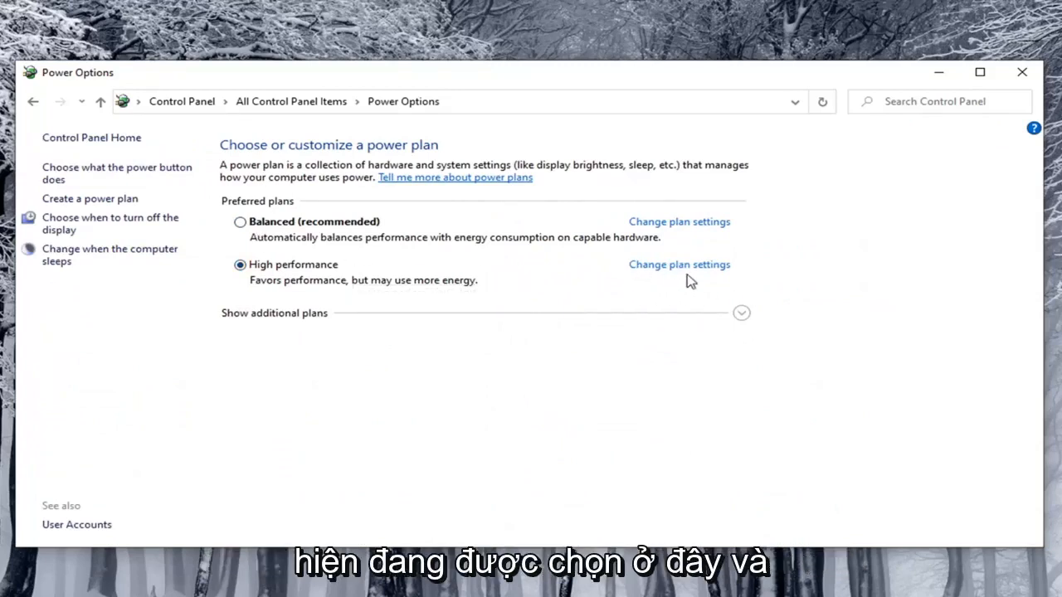
mouse_move(682, 269)
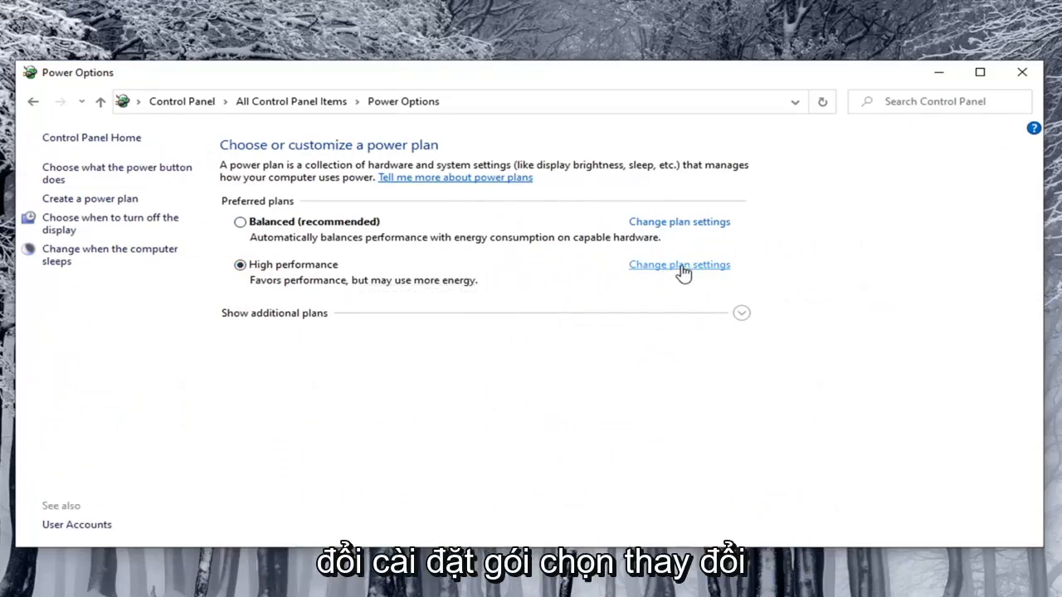
click(679, 265)
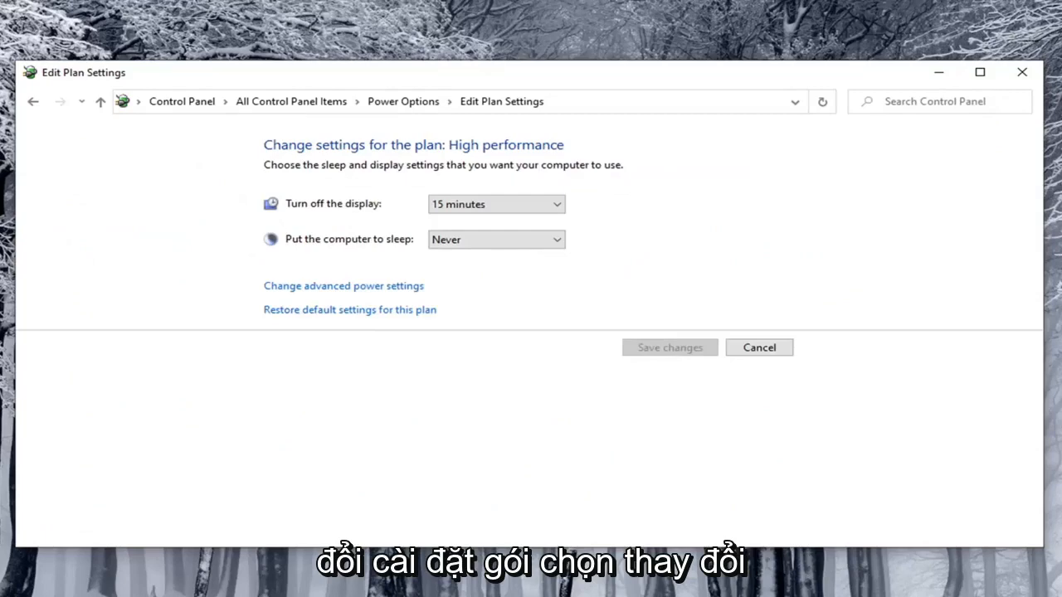
mouse_move(298, 292)
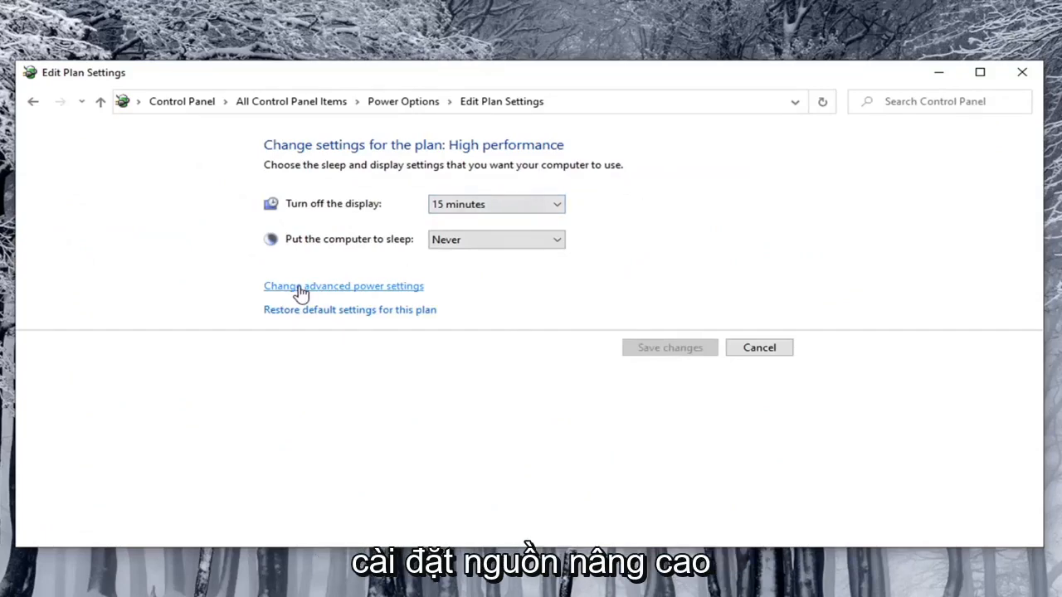
Review the Display group in advanced power settings and close the dialog with OK.
click(344, 286)
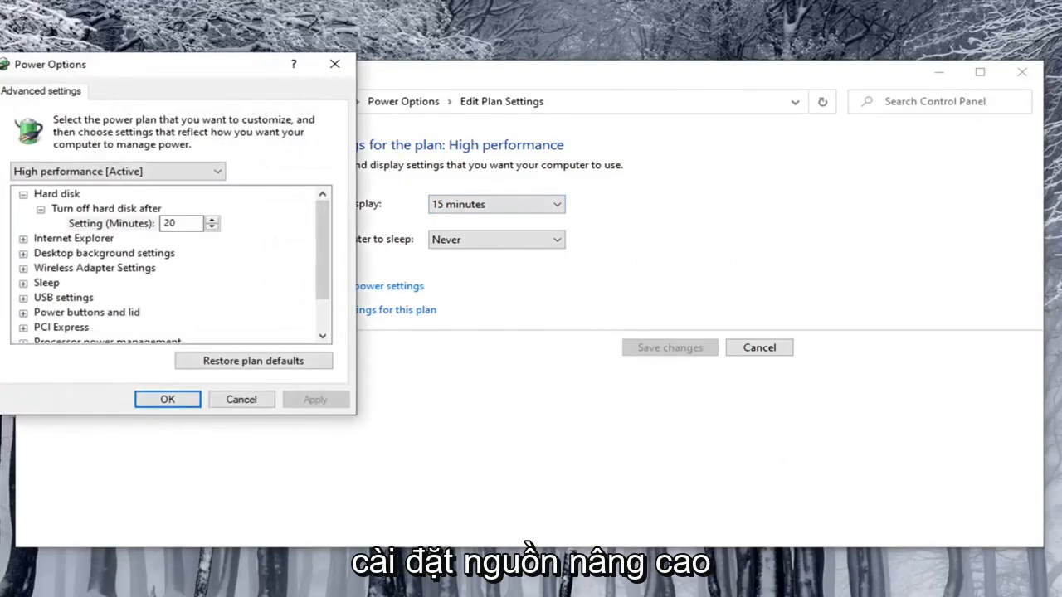
mouse_move(282, 216)
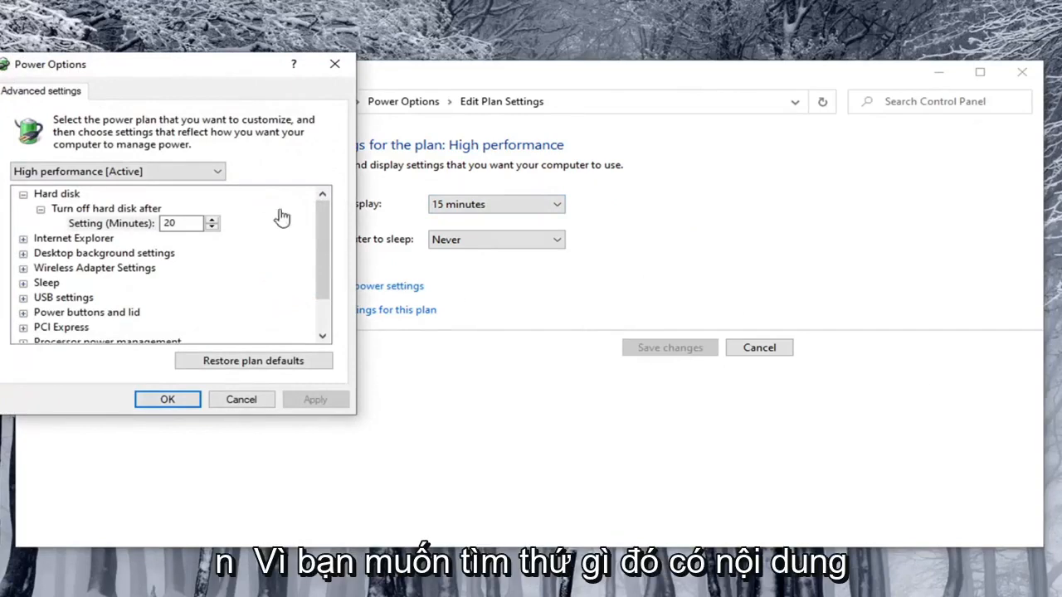
mouse_move(132, 98)
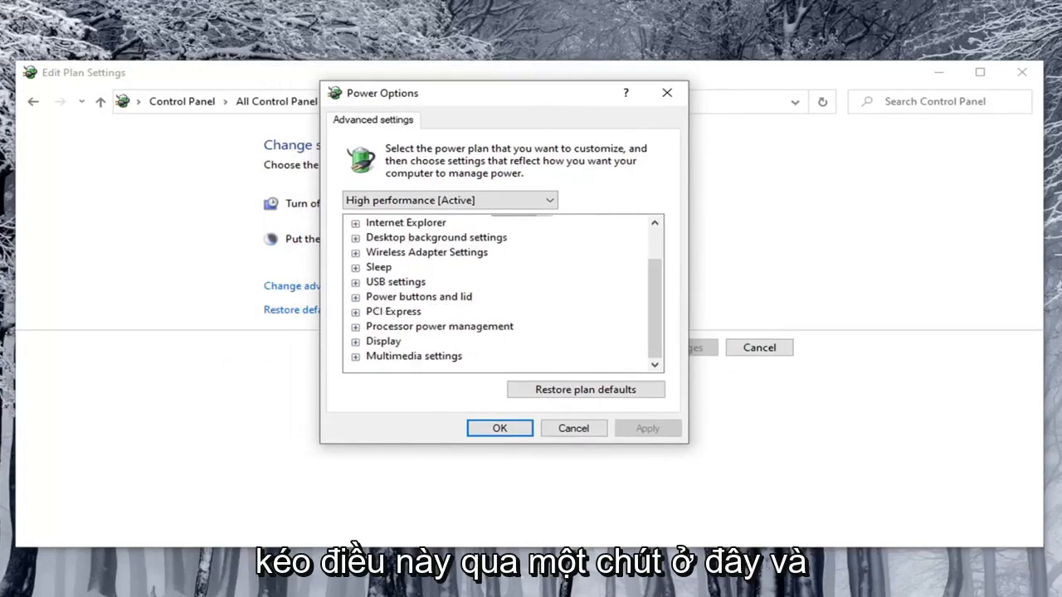
mouse_move(385, 306)
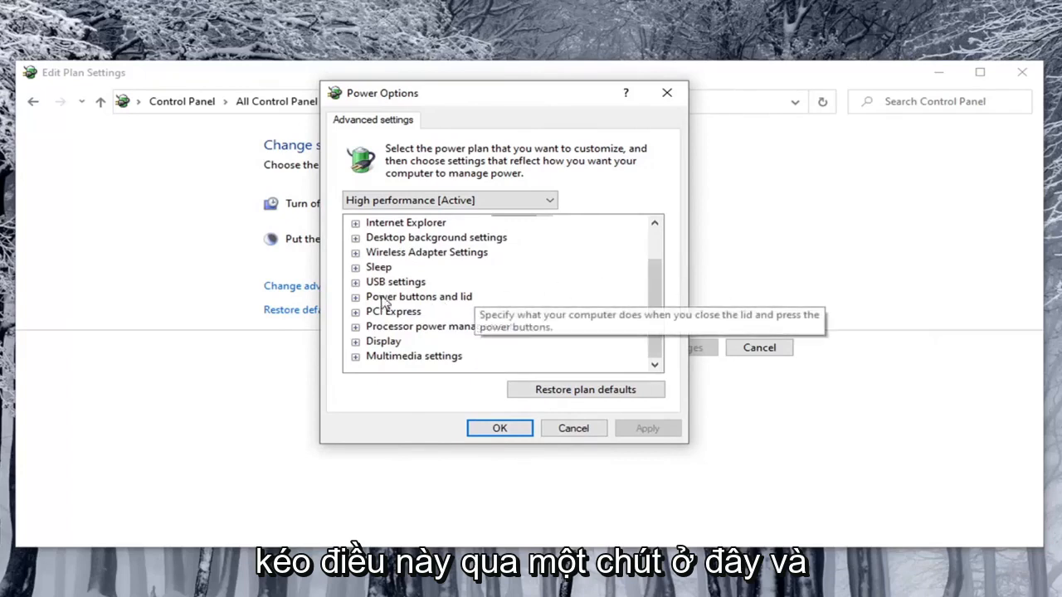
mouse_move(378, 342)
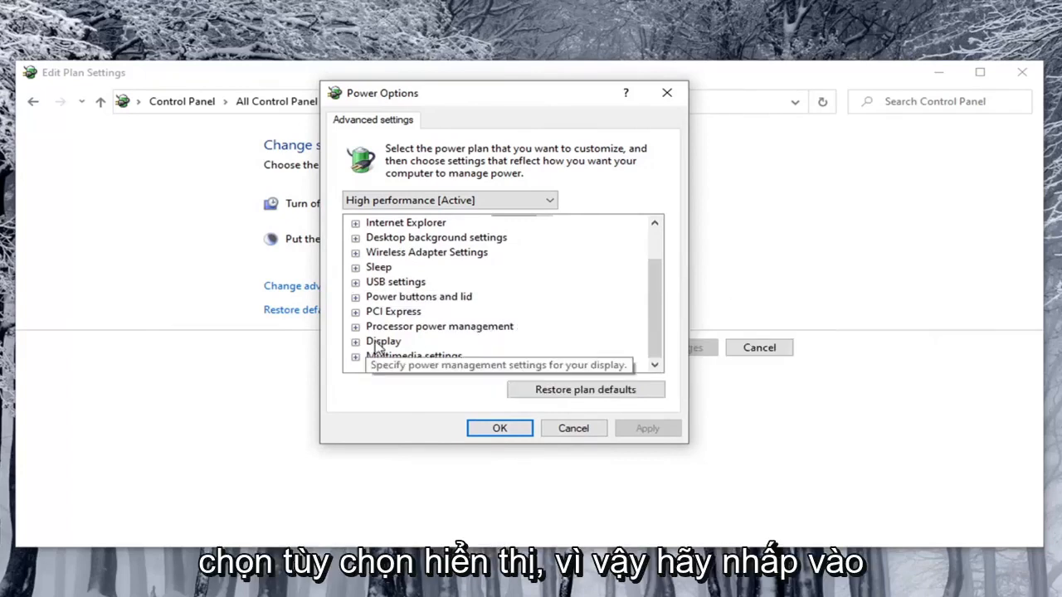
click(355, 342)
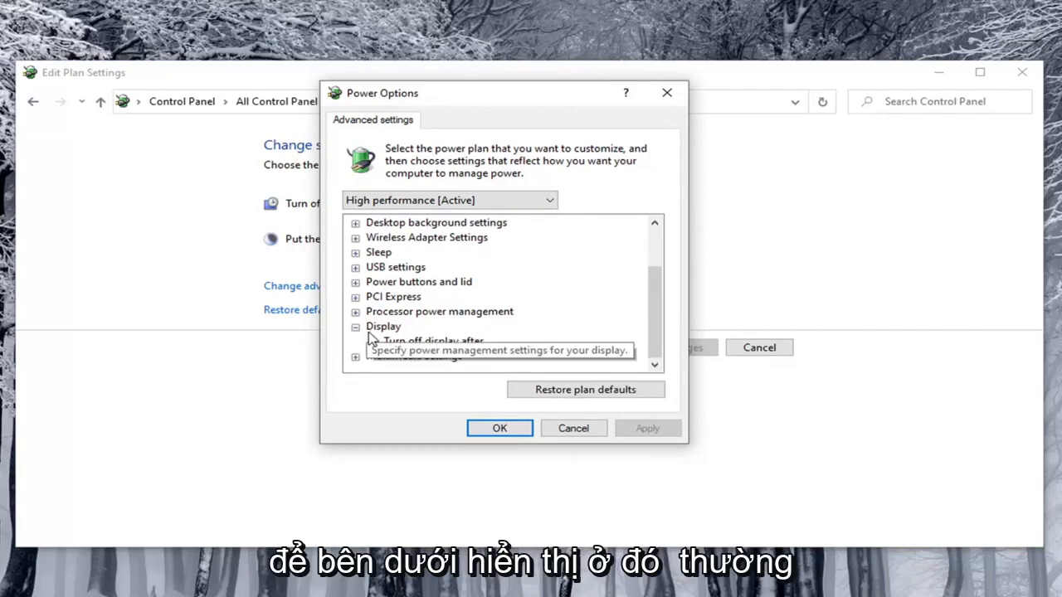
mouse_move(428, 355)
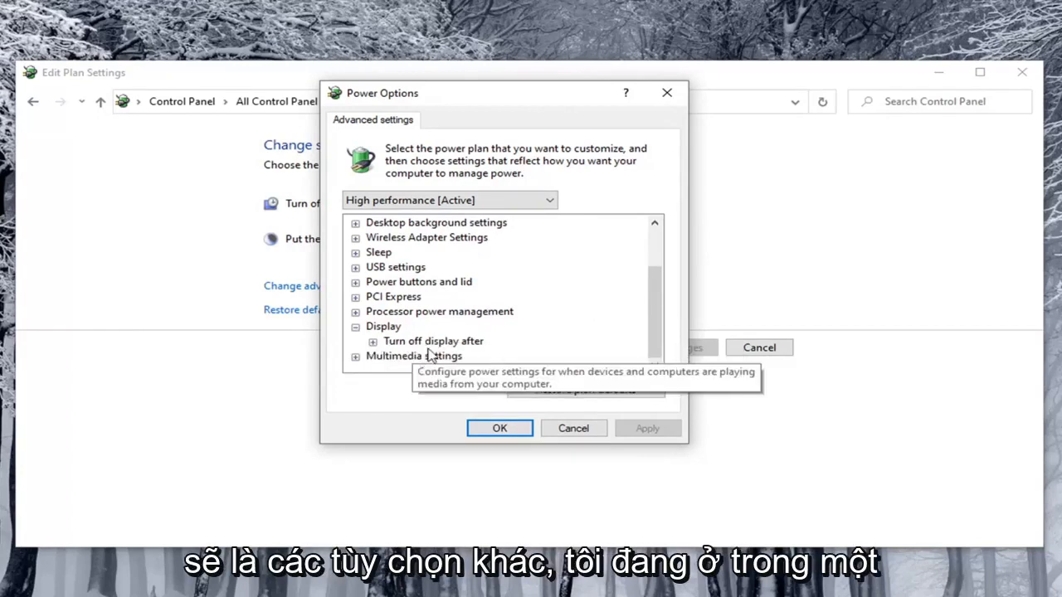
mouse_move(387, 362)
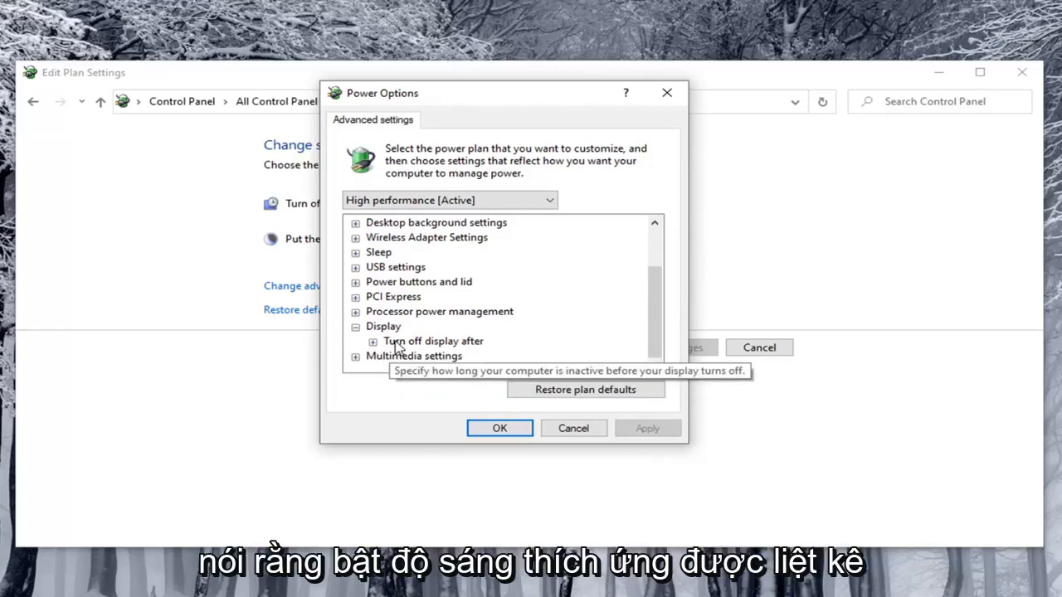
mouse_move(398, 335)
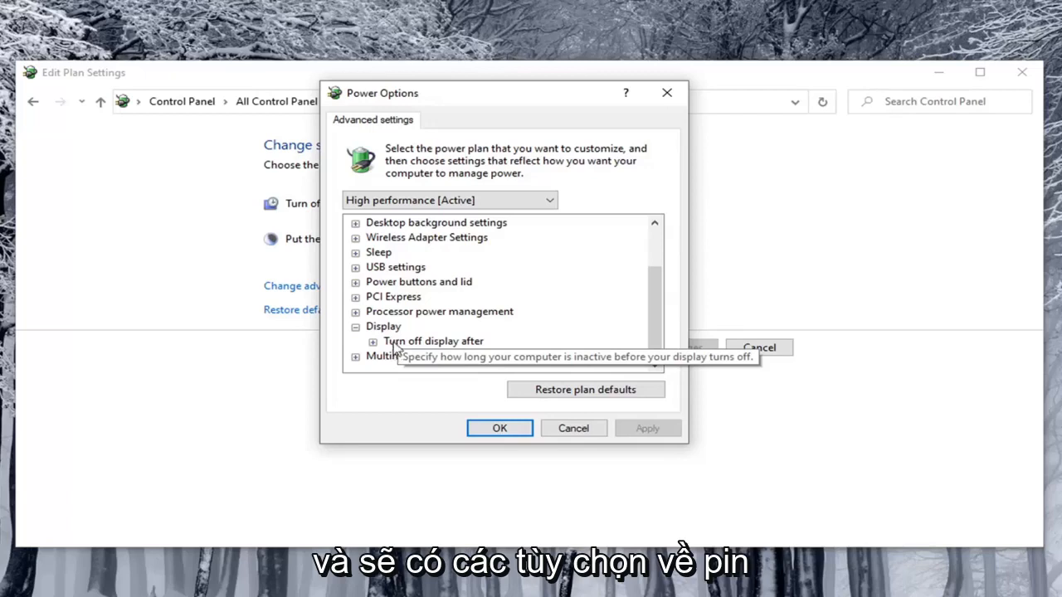
mouse_move(430, 362)
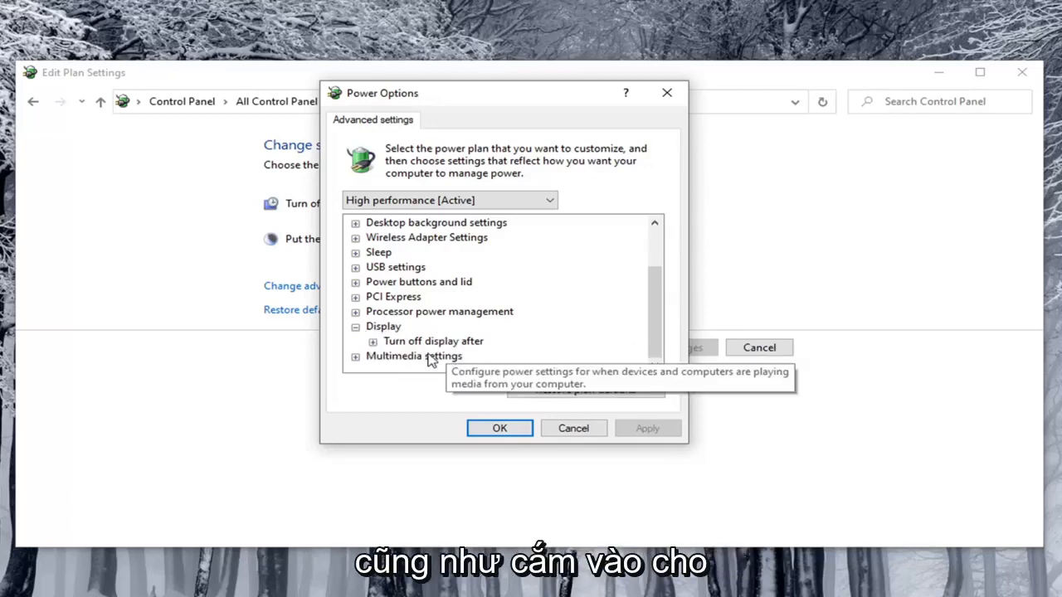
mouse_move(434, 342)
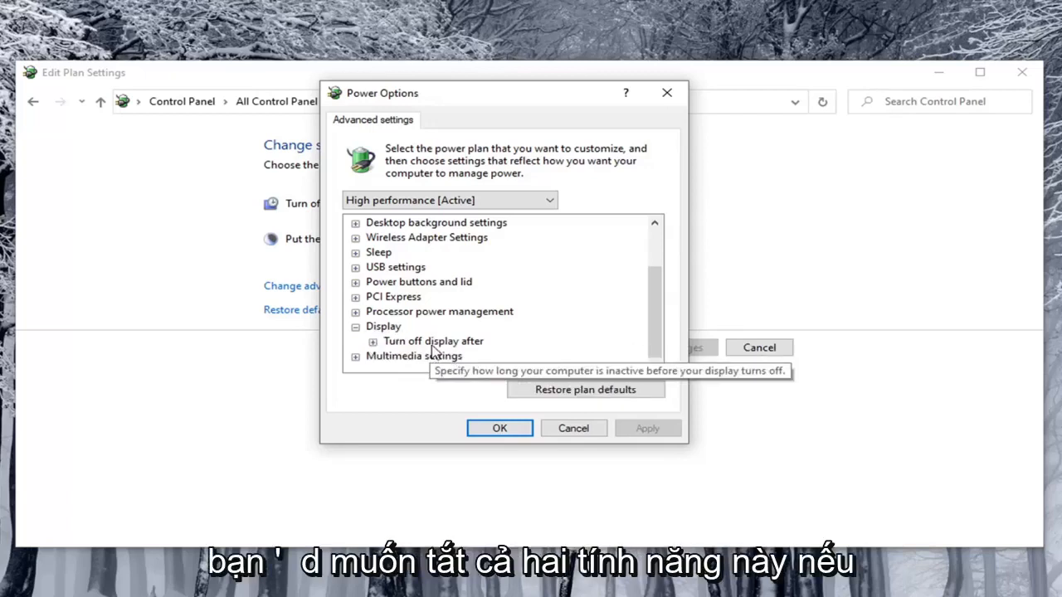
mouse_move(433, 356)
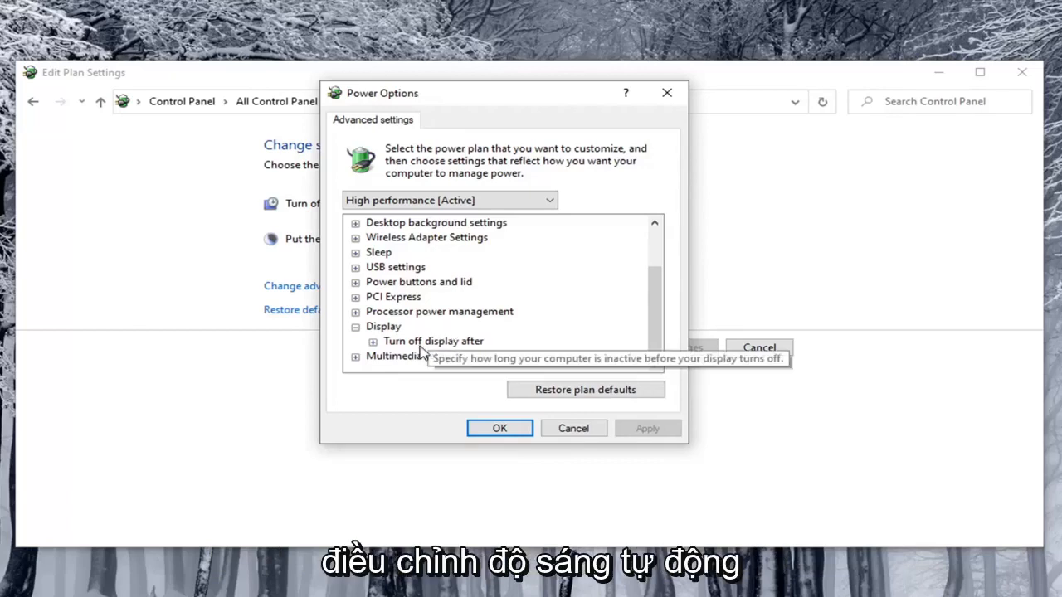
mouse_move(412, 319)
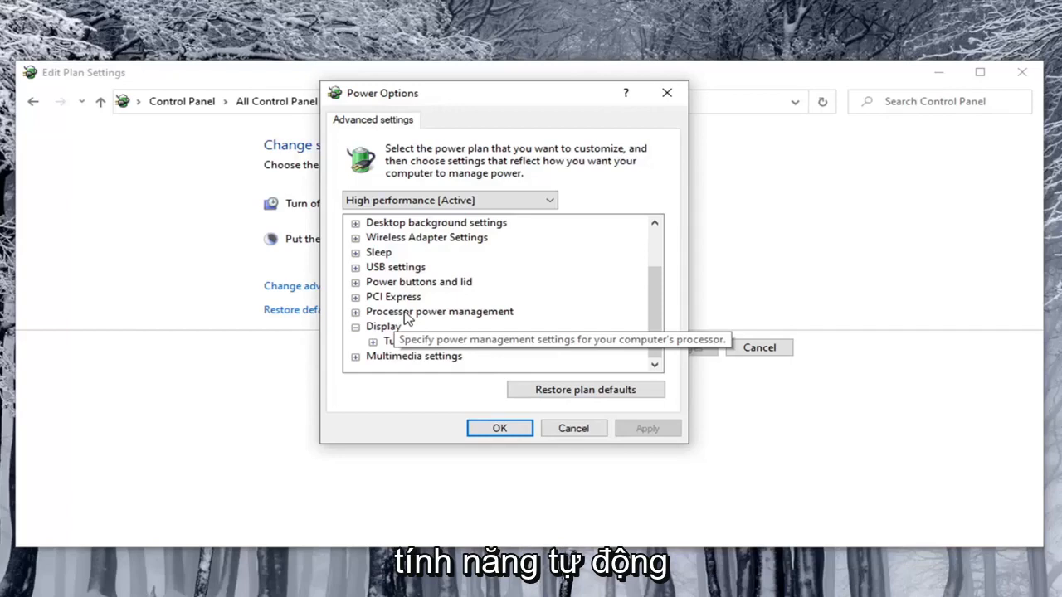
mouse_move(430, 315)
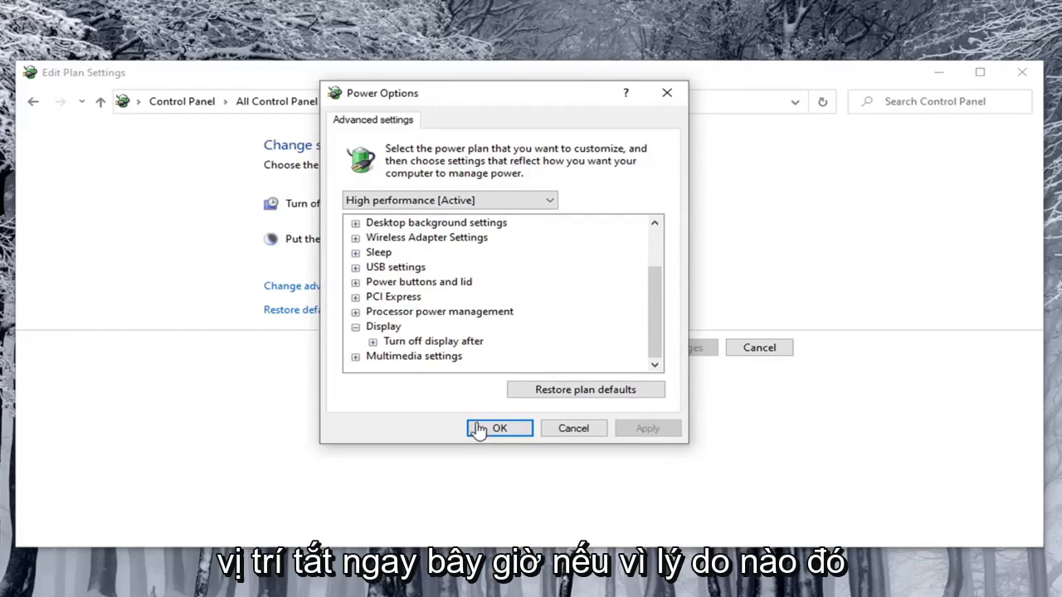
click(498, 428)
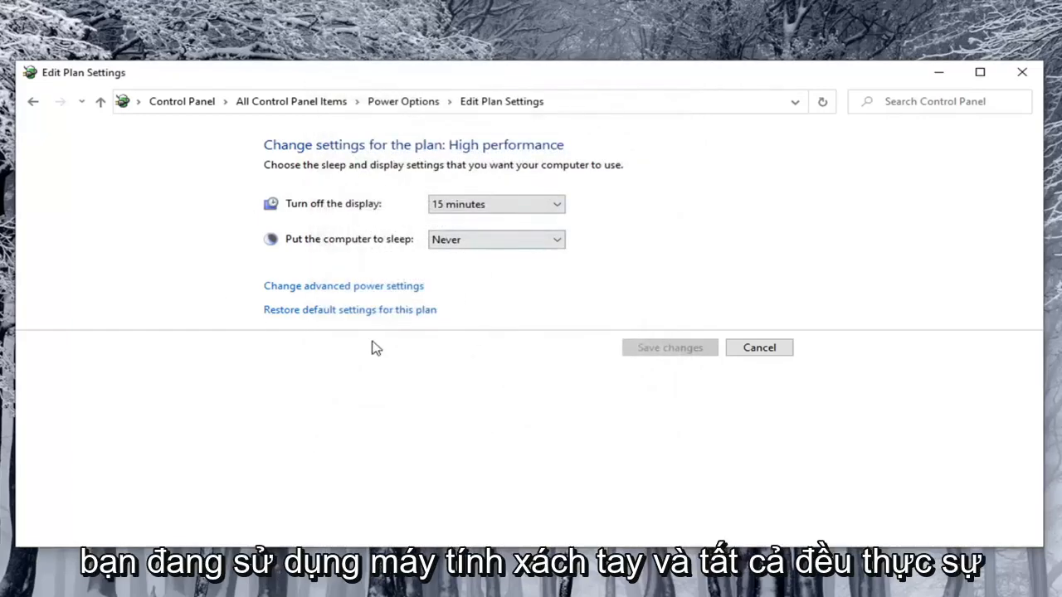
mouse_move(431, 299)
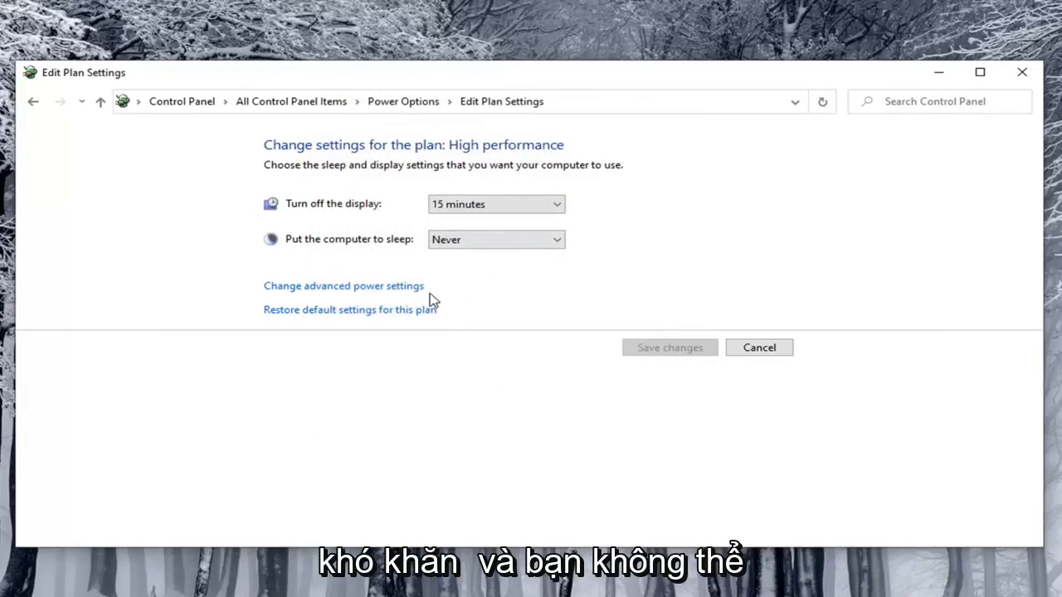
Close the Edit Plan Settings window and bring up the Start menu.
click(760, 349)
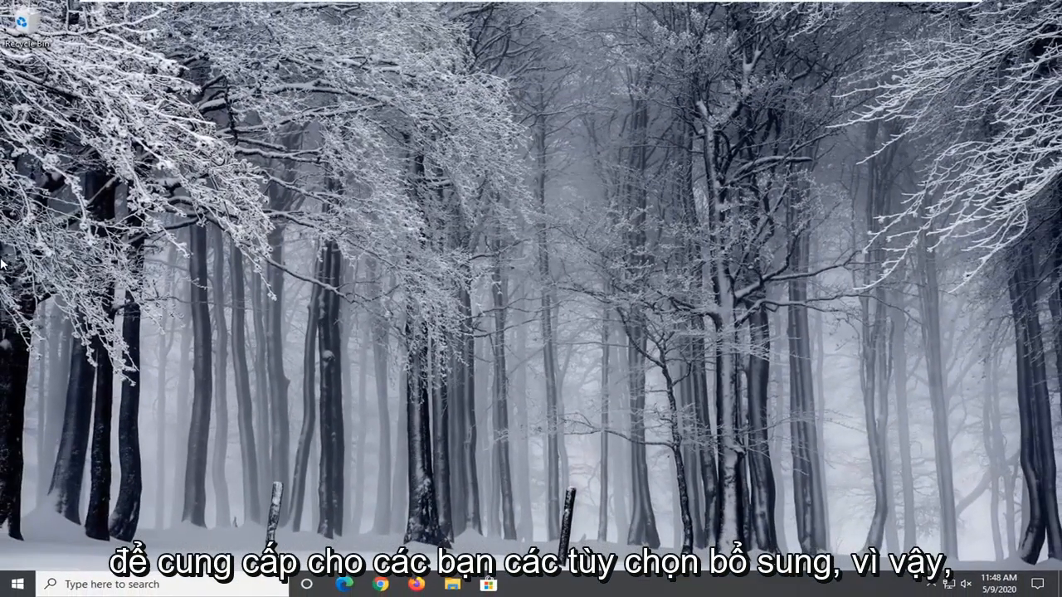
click(18, 584)
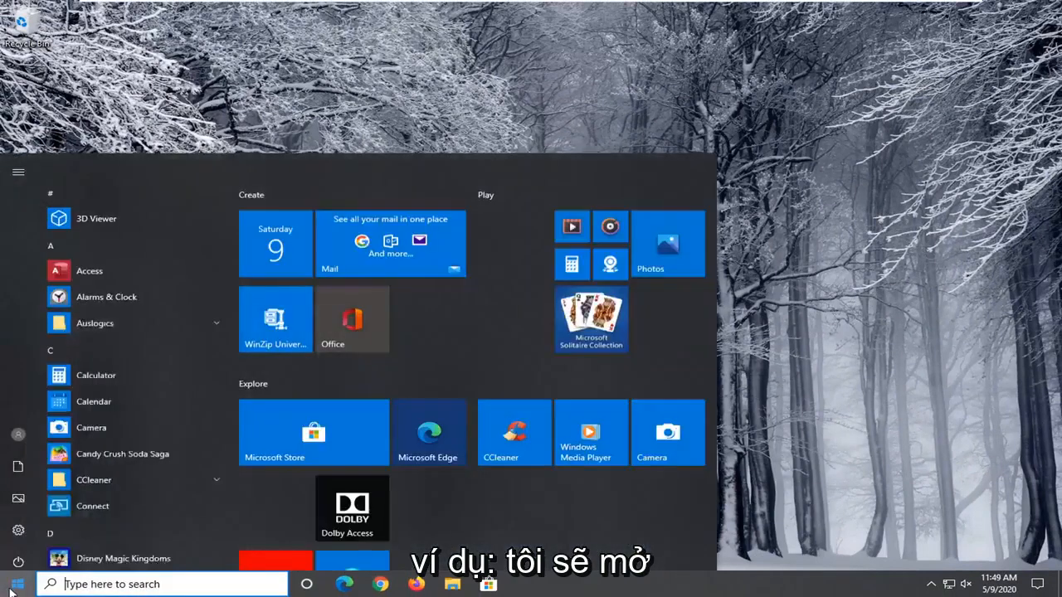
Search the Start menu for "cmd" to find Command Prompt.
text(cmd)
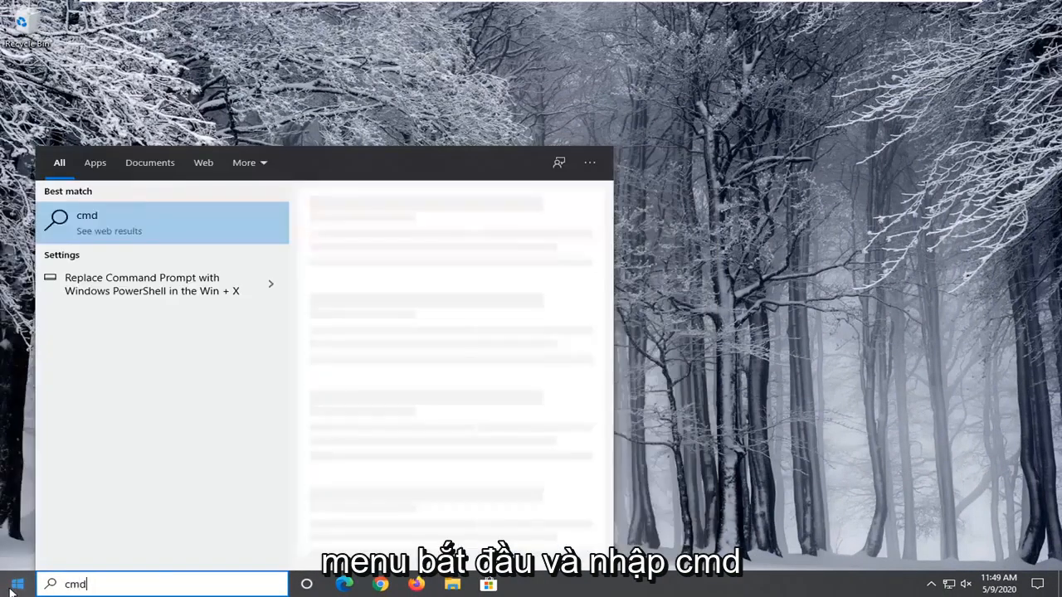
mouse_move(101, 219)
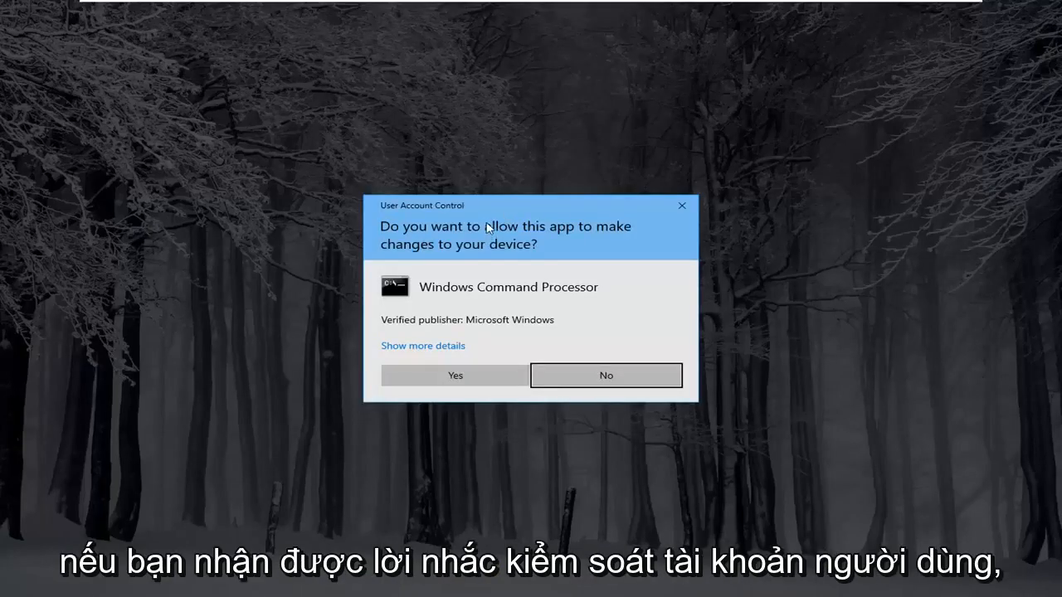
Approve the UAC prompt so Command Prompt runs as administrator.
click(455, 375)
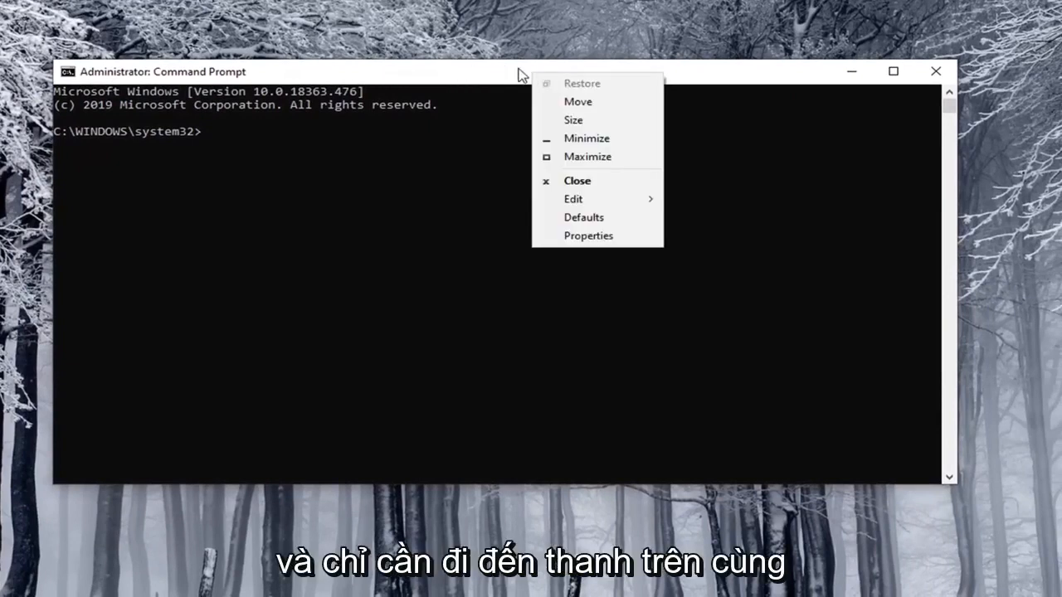
mouse_move(594, 199)
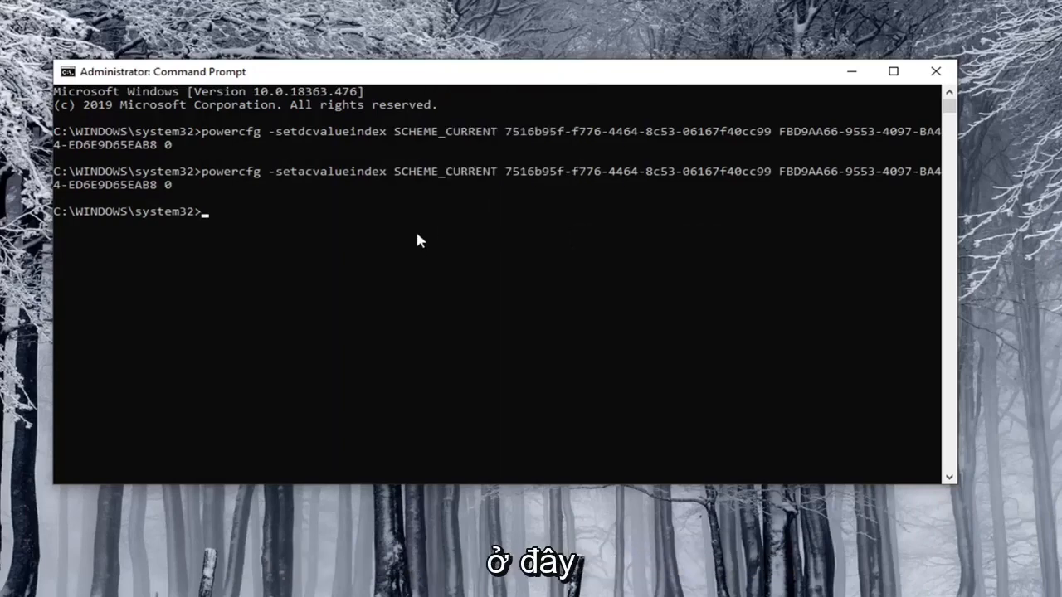
mouse_move(424, 229)
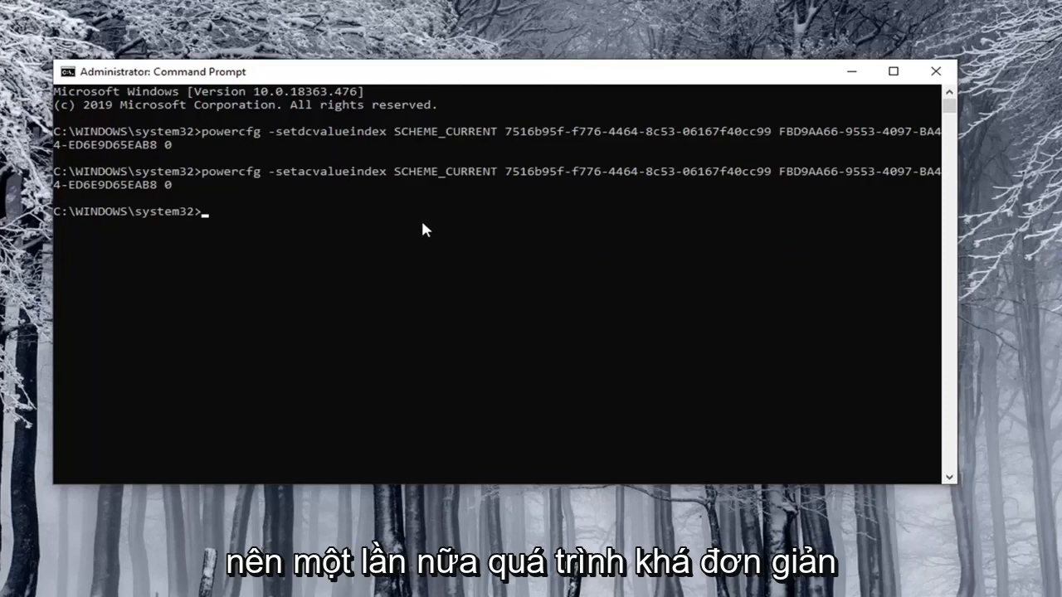